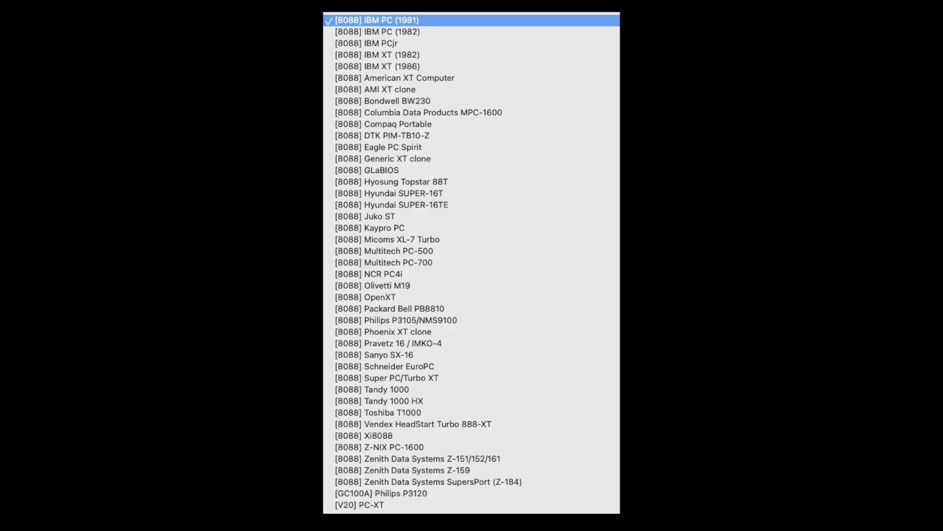
Step: Give the VM's first network card VDE mode, NE2000 adapter and the /tmp/vde.ctl socket
left_click(374, 19)
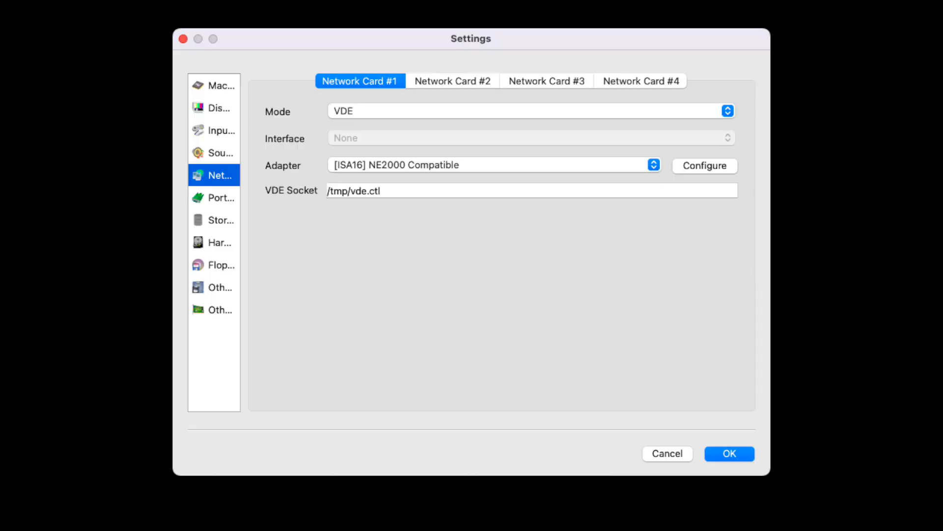
left_click(494, 165)
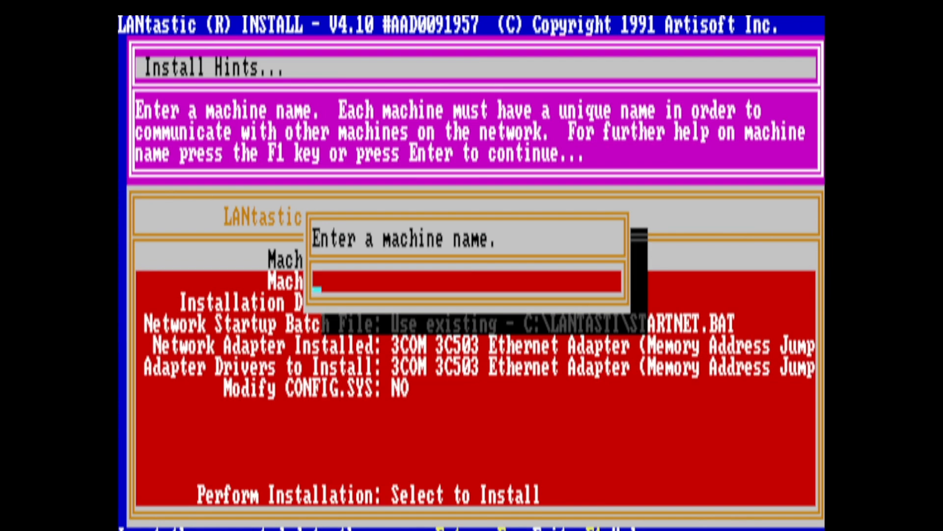
Step: Name the LANtastic machine PCXT and choose Workstation as its type
type("PCXT")
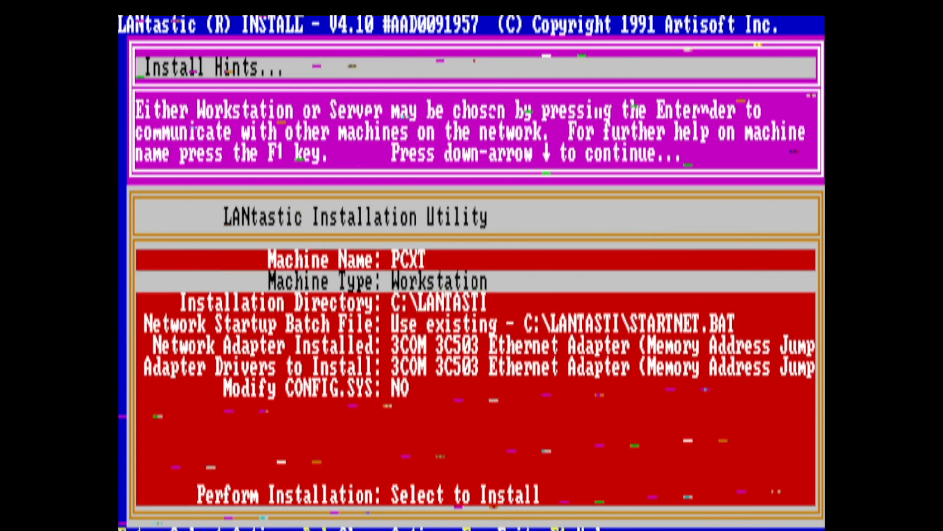
key("Down")
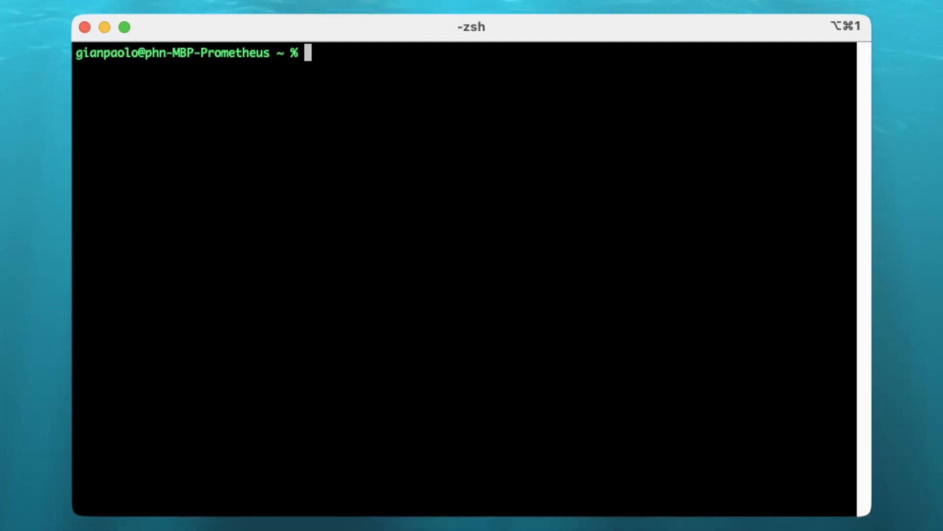
Step: Run brew install vde at the zsh prompt
type("brew instal")
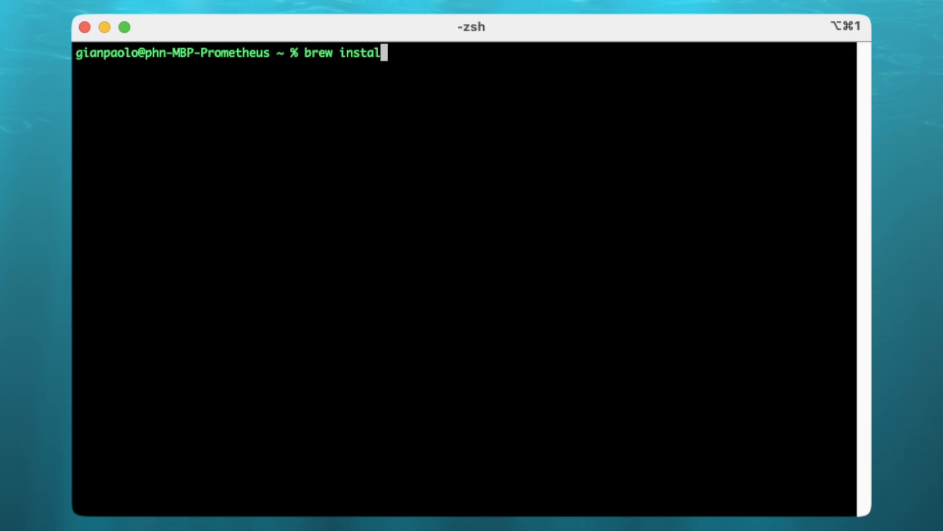
type("vde")
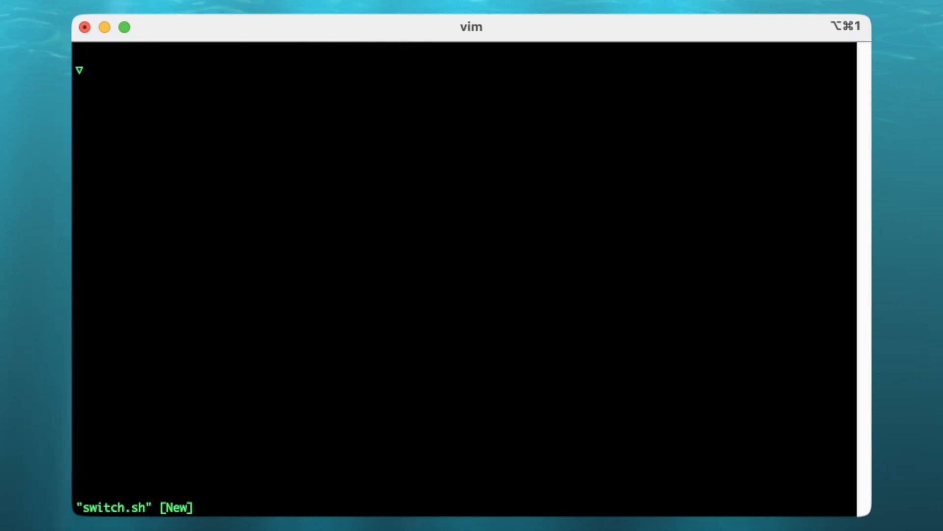
Step: Write a #! shell script in switch.sh that launches vde_switch, then save and quit vim
type("#!")
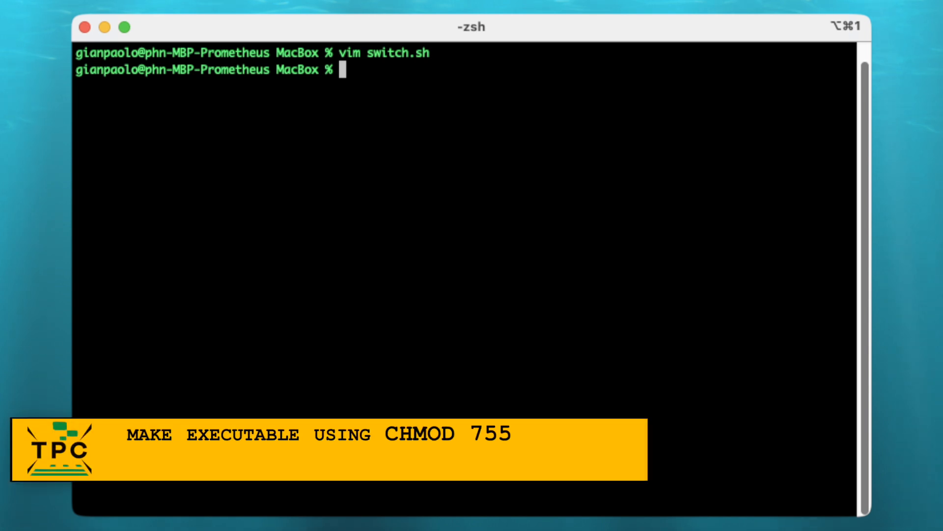
Step: Make switch.sh executable with chmod 755, run it and enter the password
type("chmod 755 switch.sh")
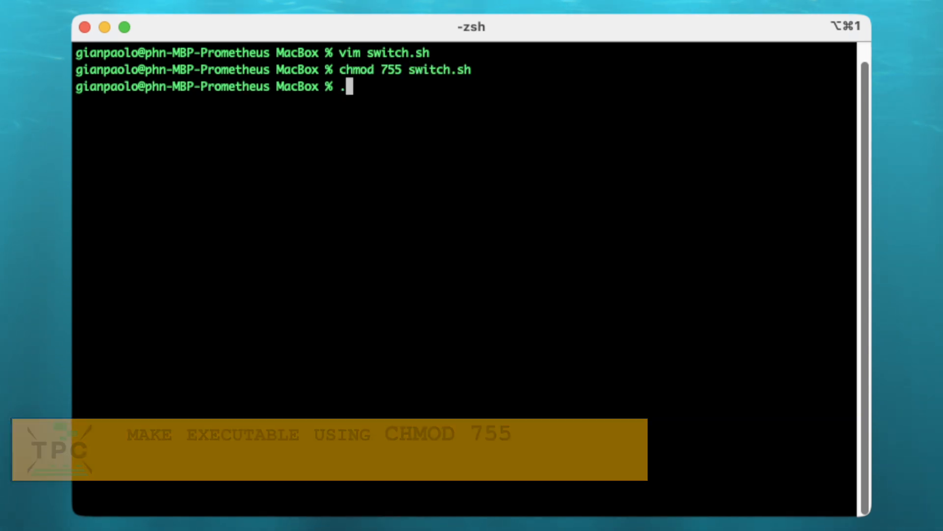
type("/switch.sh")
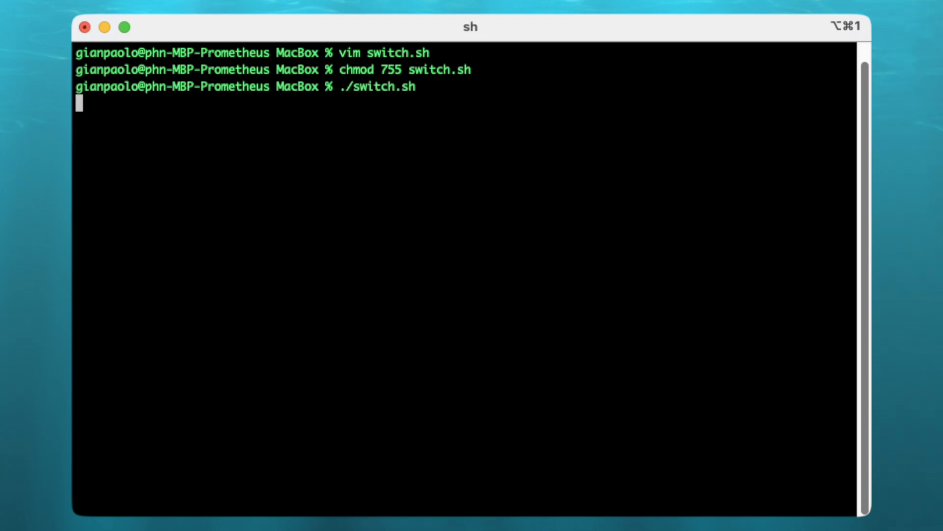
key("Return")
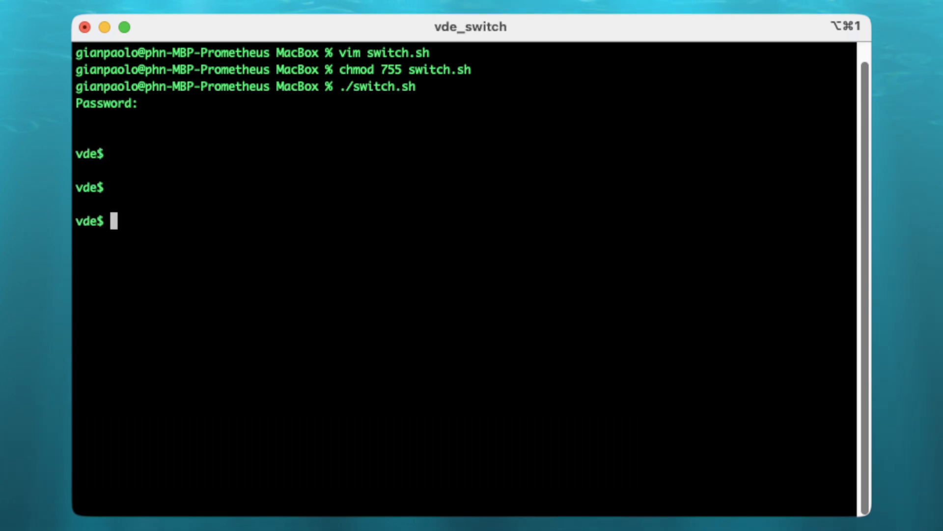
type("he")
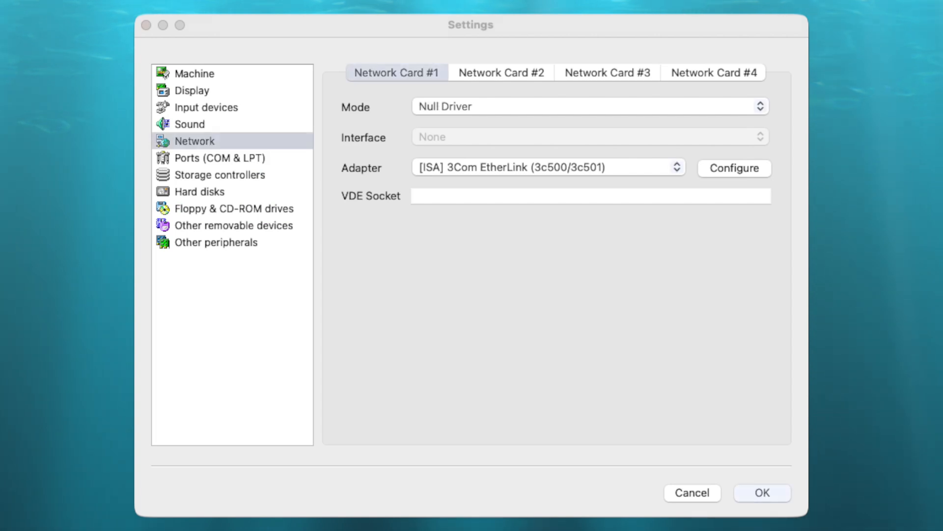
Step: Switch the second VM's network card from Null Driver to VDE with the /tmp/vde socket
left_click(589, 107)
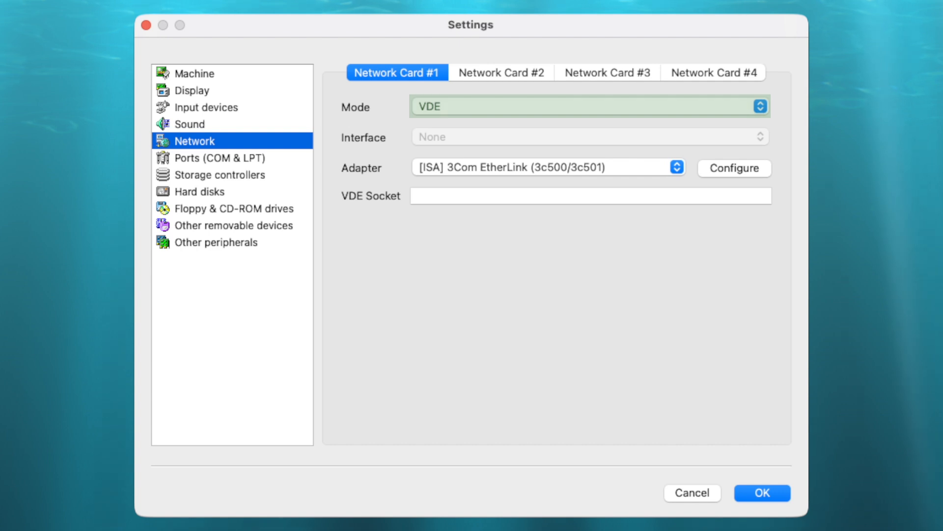
type("/tmp")
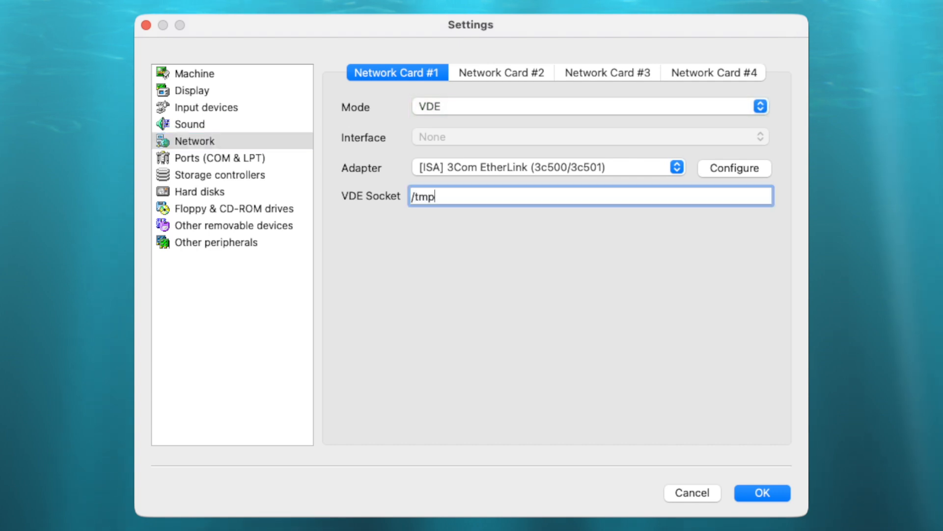
type("/vde")
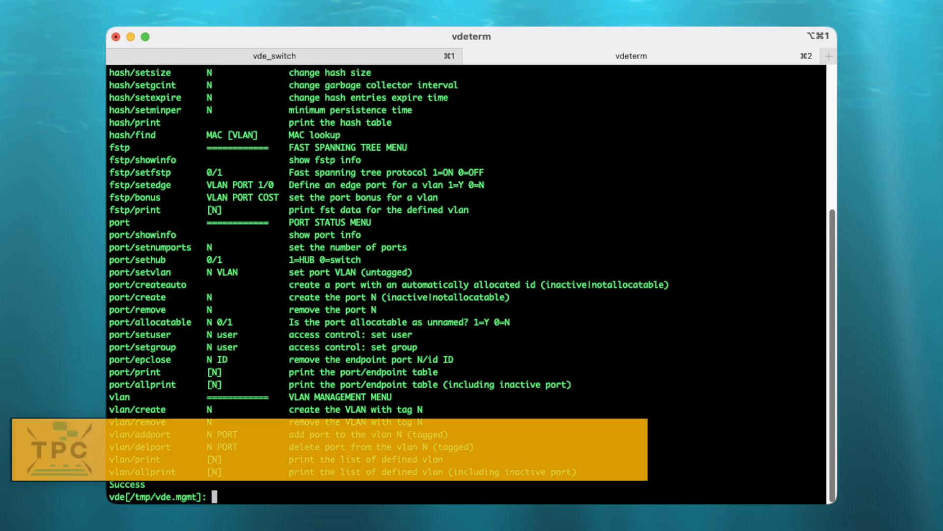
Step: List the switch's active ports with port/allprint and try the pdump/active command
type("port/allprint")
type("pdump/acti")
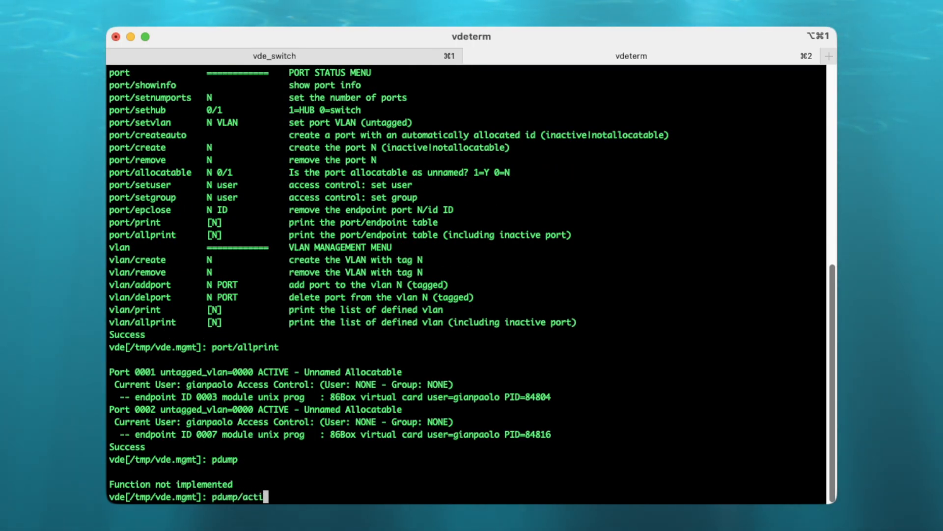
key("Return")
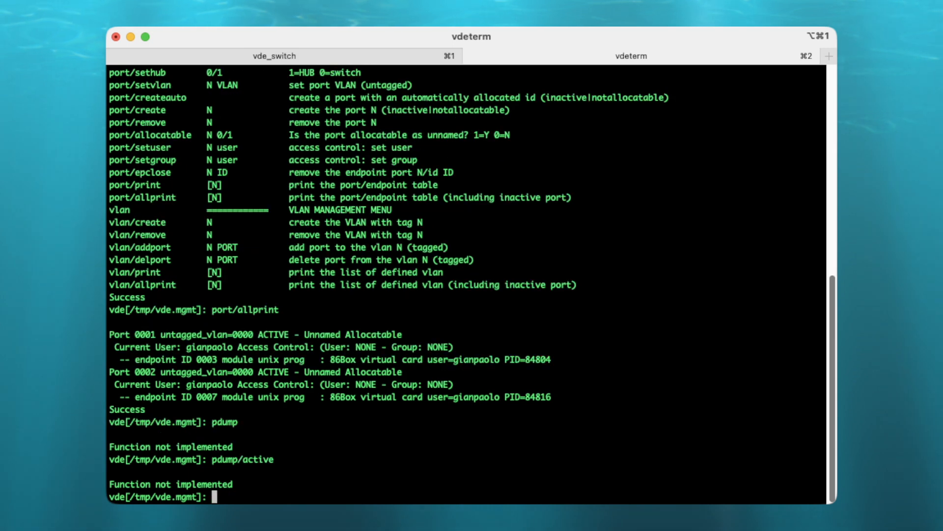
left_click(452, 56)
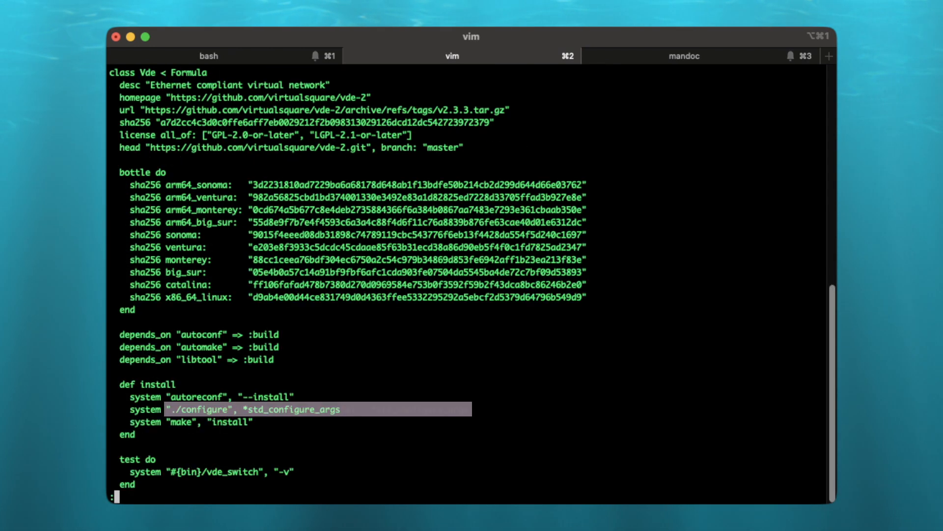
Step: Append "--enable-experimental", to the formula's ./configure line
type("\"--enable-experimental\",")
type("find /usr/lo")
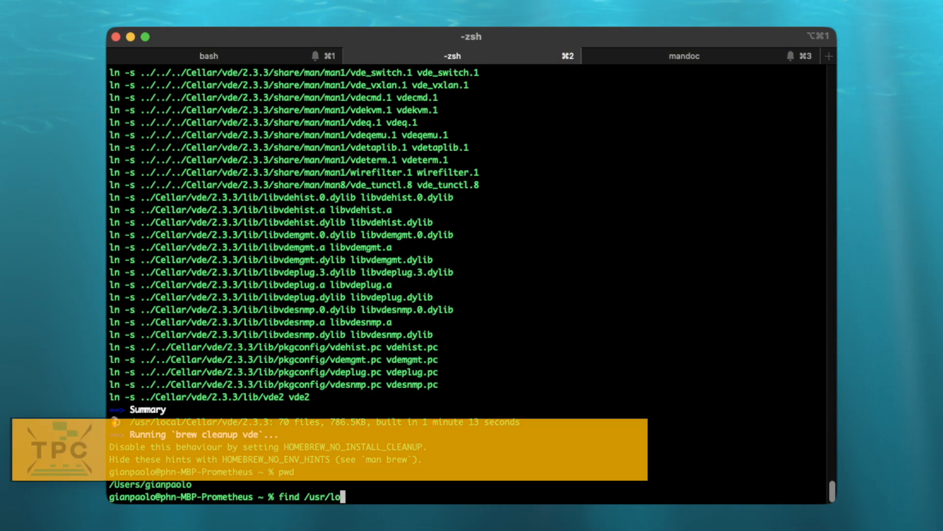
Step: Run the find command and list the vde_switch console help down to pdump
key("Return")
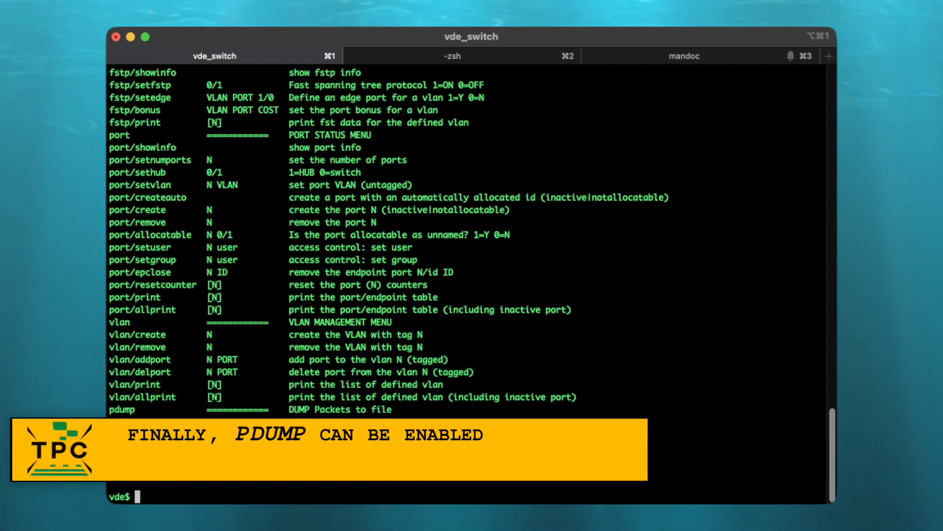
Step: Set pdump/active to 1 in the vde_switch console to start dumping packets
type("pdump/acti")
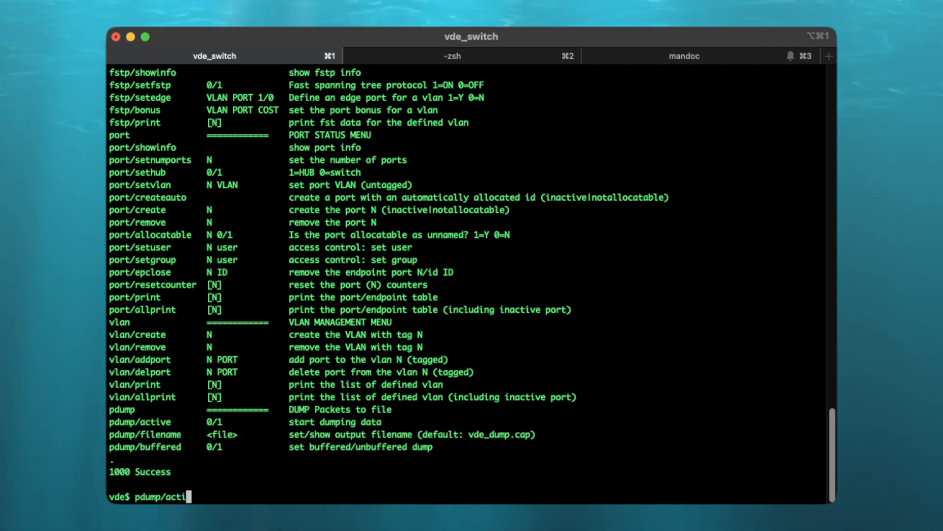
key("Return")
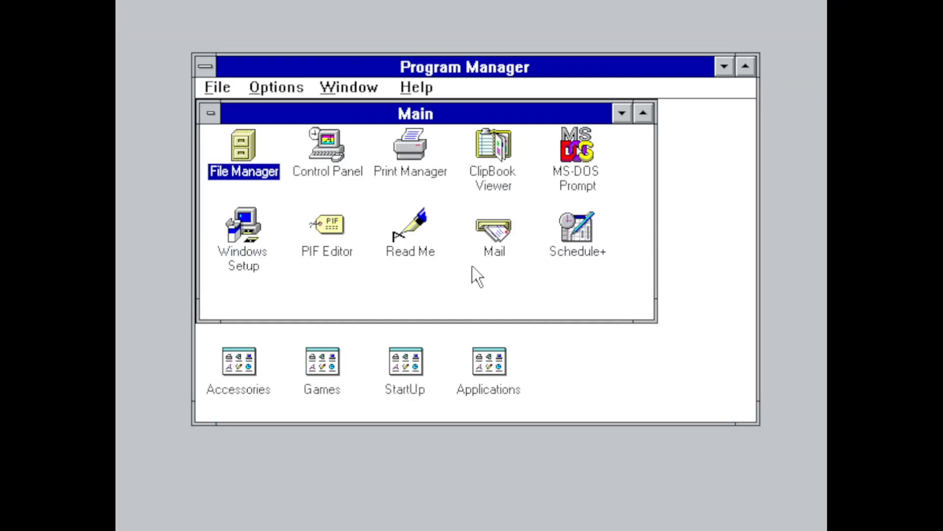
Step: Scroll through Wireshark's live SMB capture from /tmp/vdedump.fifo: session setup, tree connect, echo packets
double_click(243, 147)
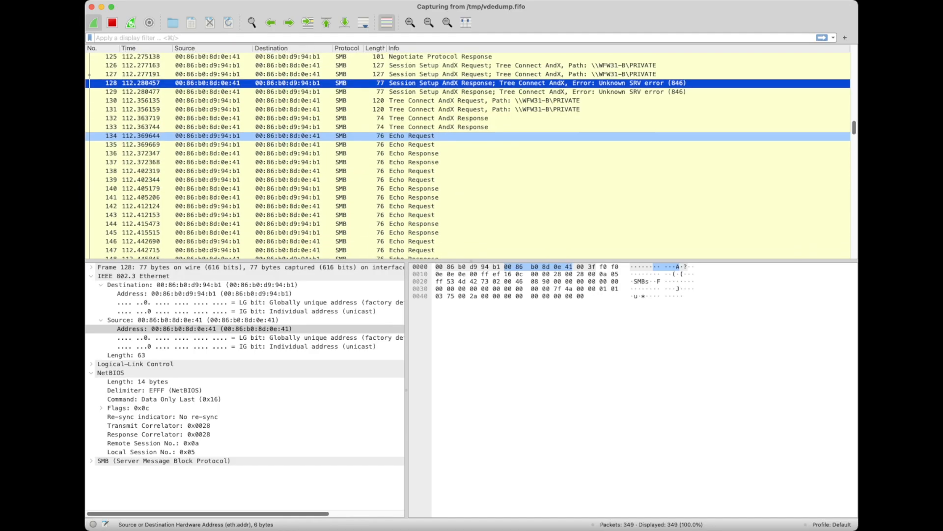
scroll("down", 3)
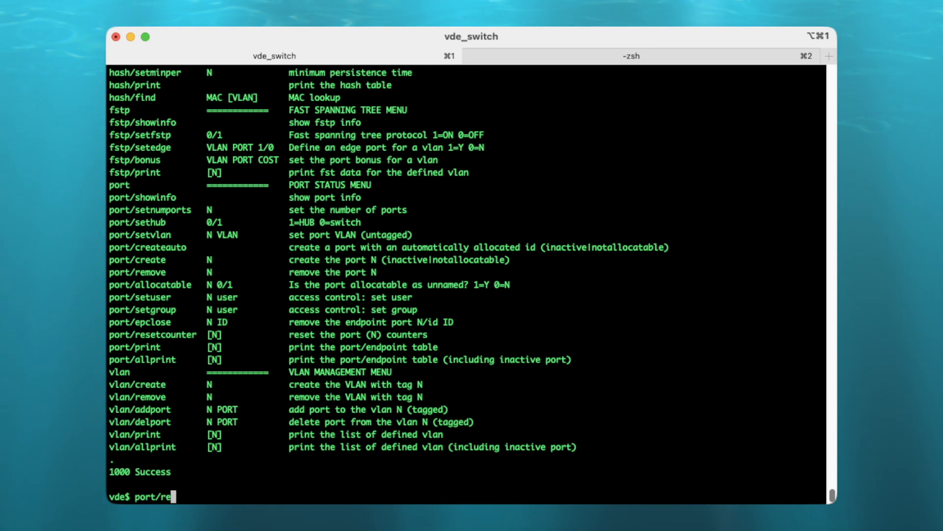
Step: Run port/resetcounter in the vde_switch console to zero the port counters
type("setcounter")
type("port/al")
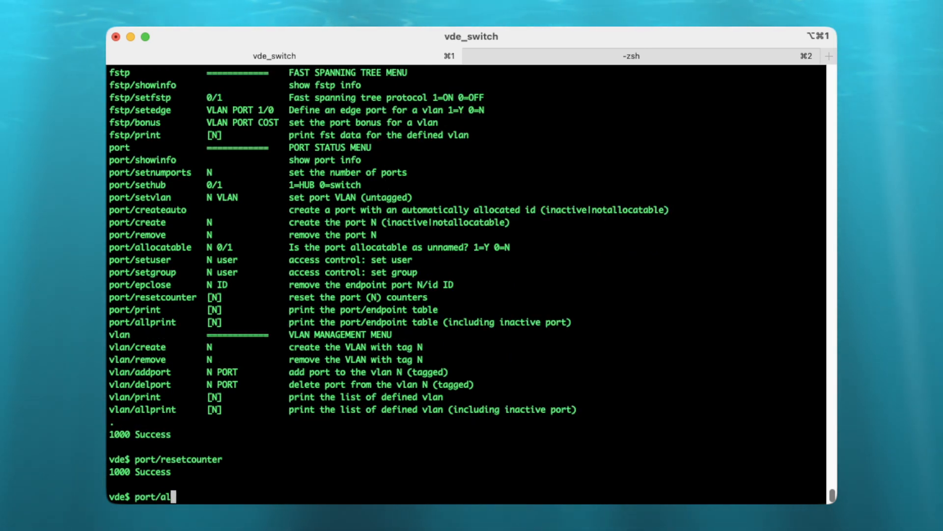
key("Return")
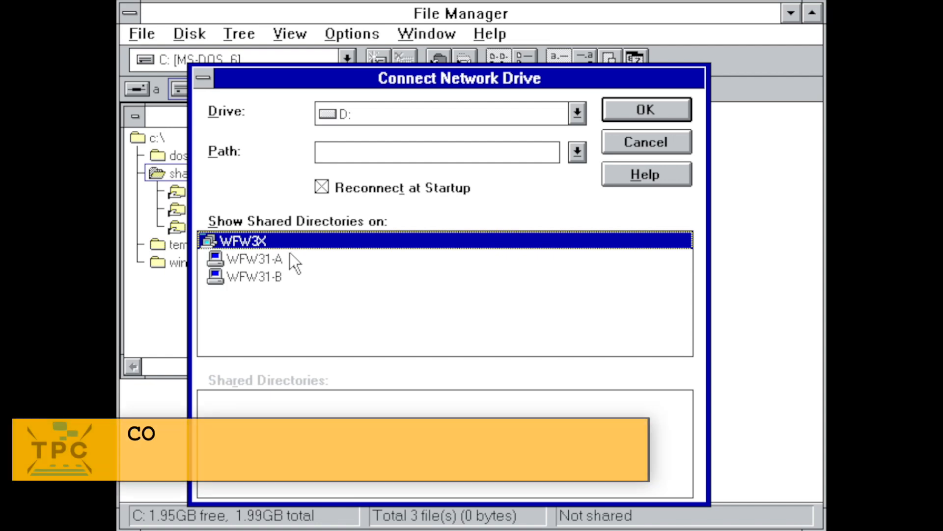
Step: Map WFW31-A's PUBLIC share as drive D in File Manager, then view Net Watcher
left_click(253, 259)
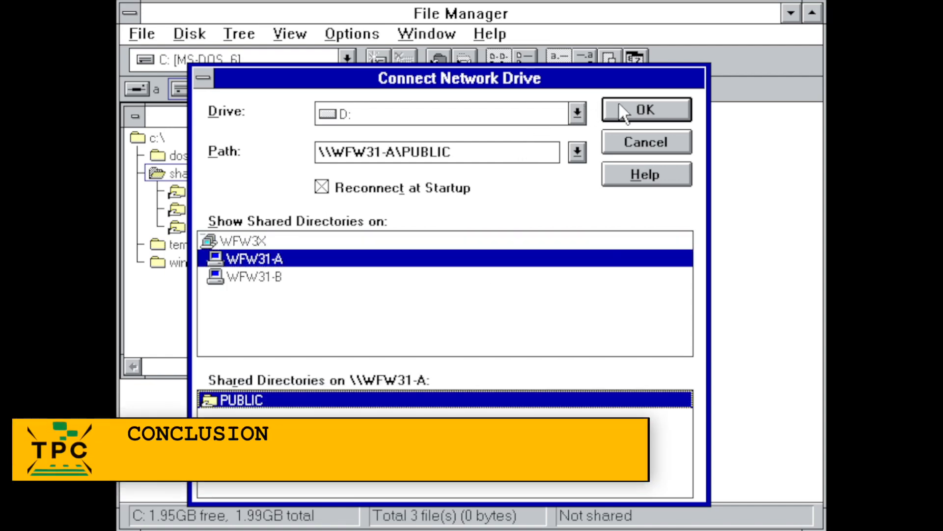
left_click(646, 110)
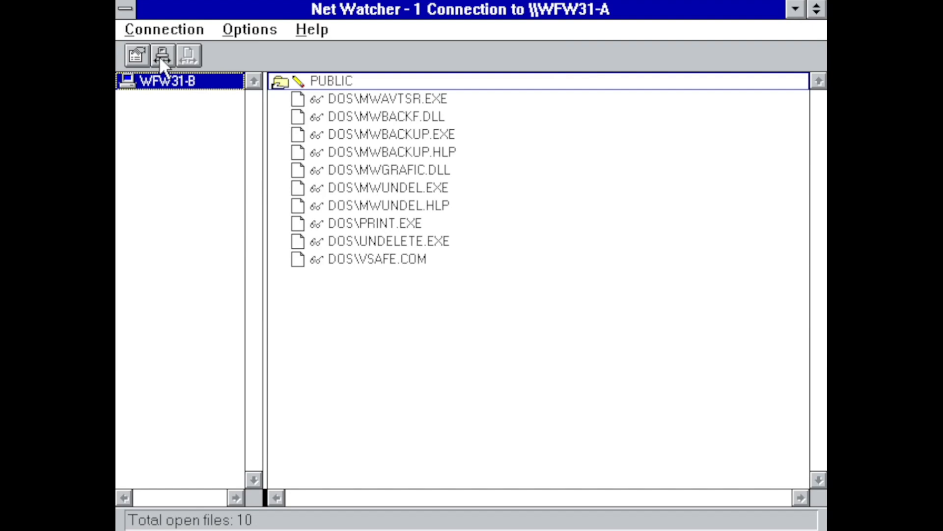
left_click(137, 55)
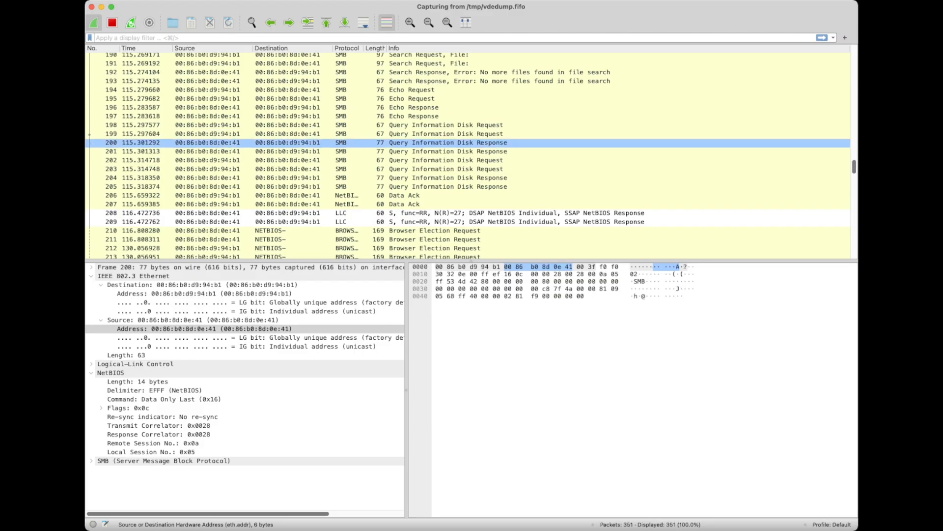
scroll("down", 3)
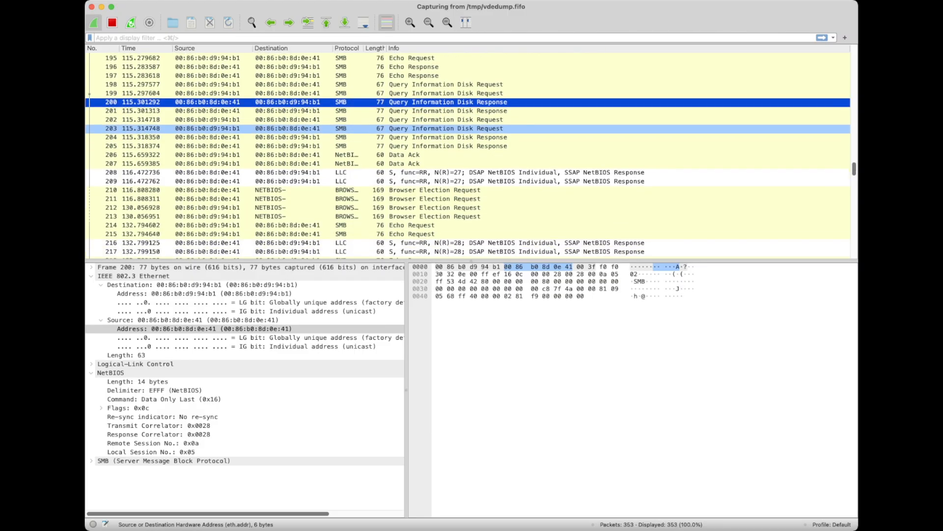
scroll("down", 3)
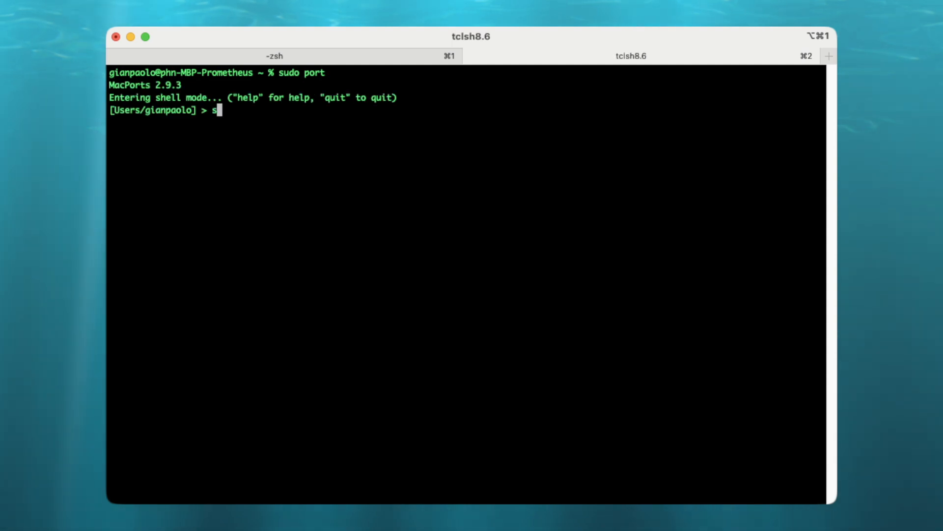
Step: Search MacPorts for vde2 and list its variants, with pcap enabled by default
type("earch vde2")
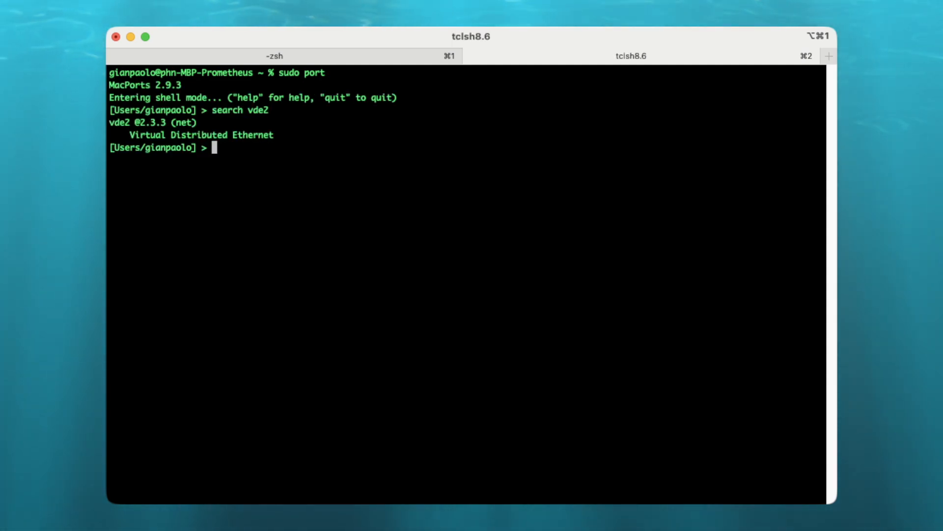
type("variants vd")
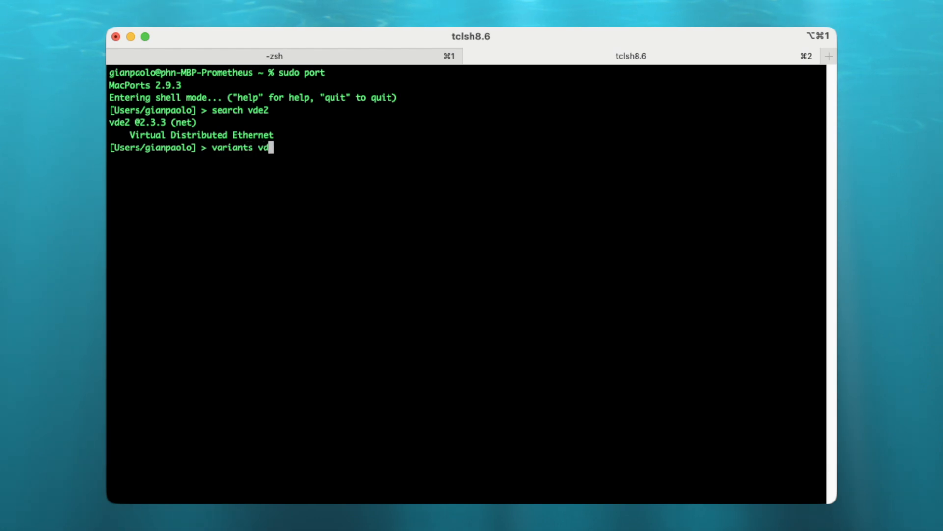
key("Return")
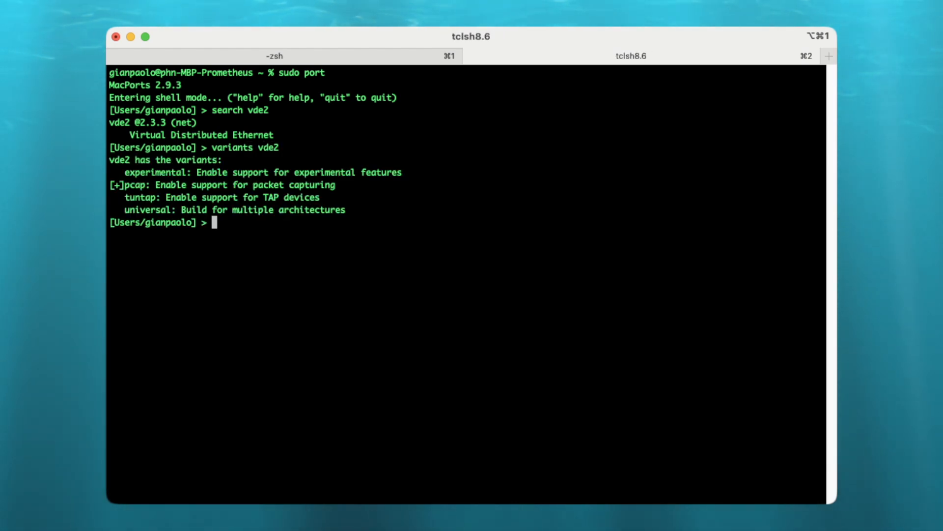
type("instal")
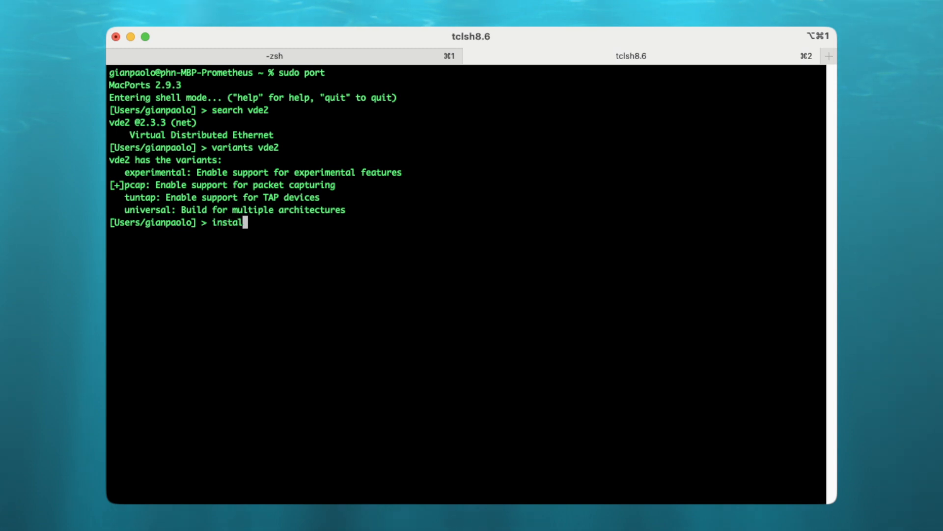